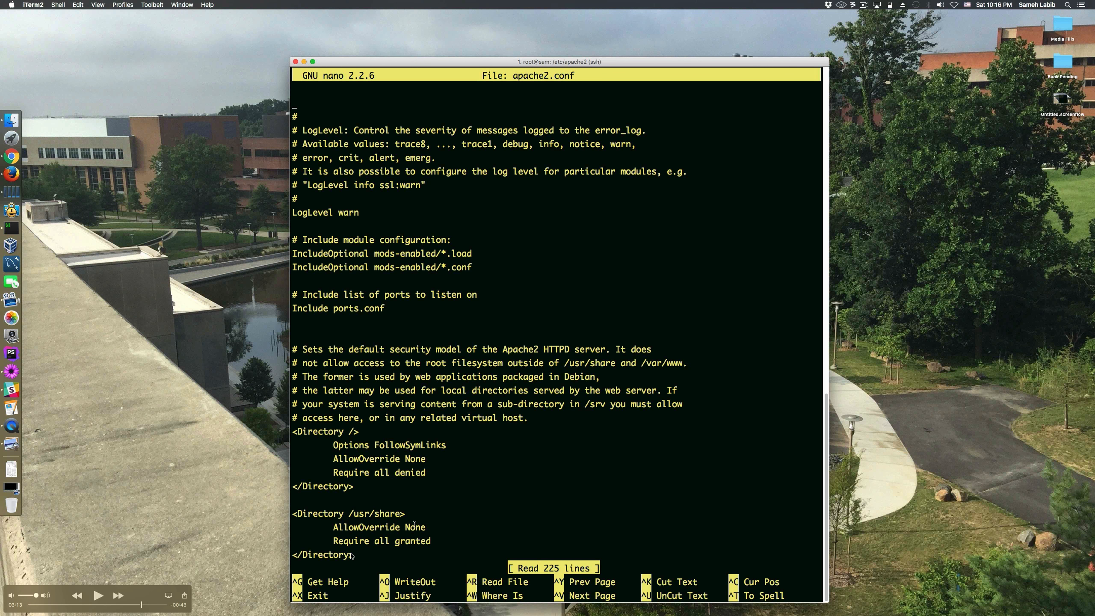
mouse_move(394, 443)
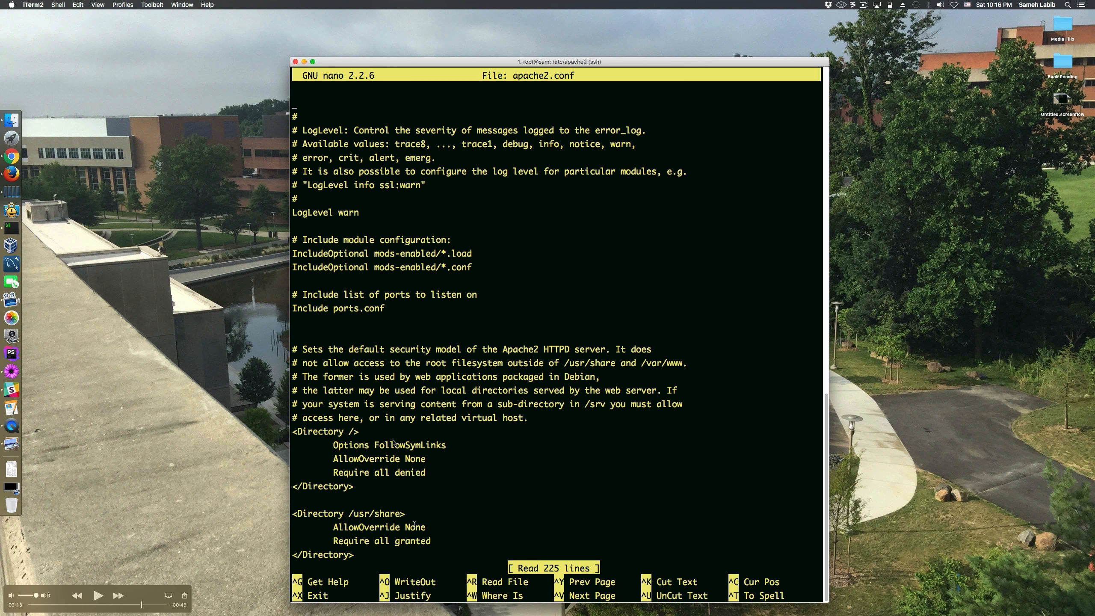
mouse_move(347, 463)
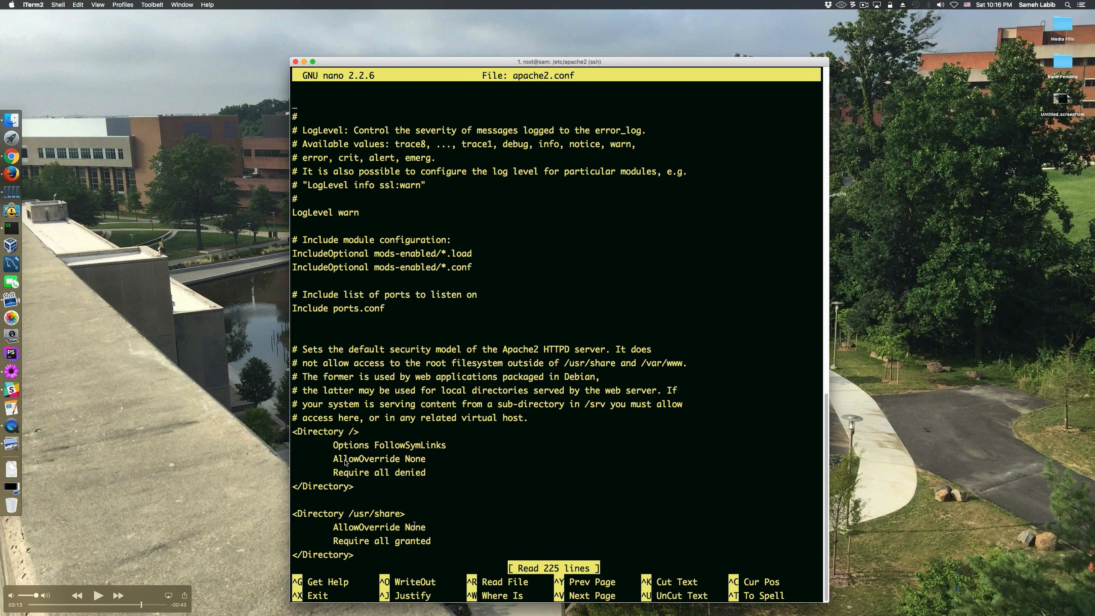
mouse_move(415, 478)
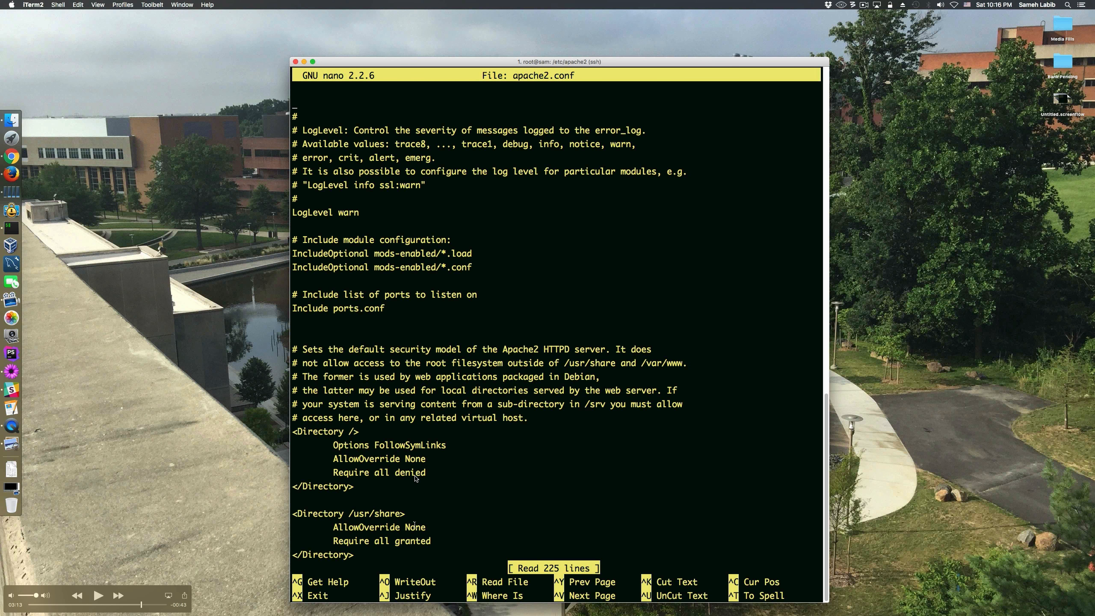
mouse_move(303, 436)
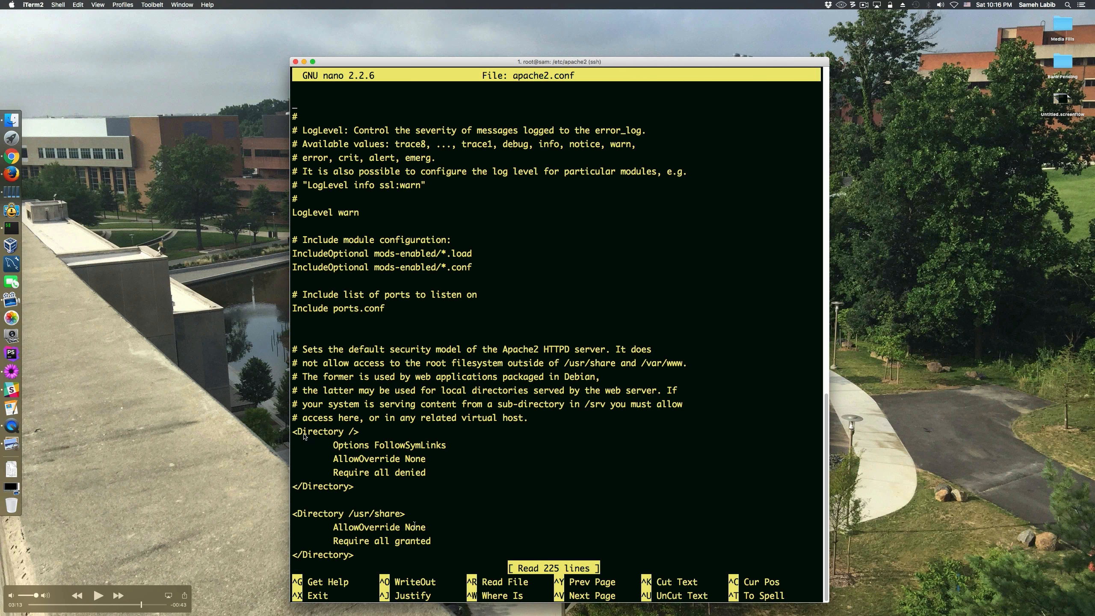
mouse_move(355, 434)
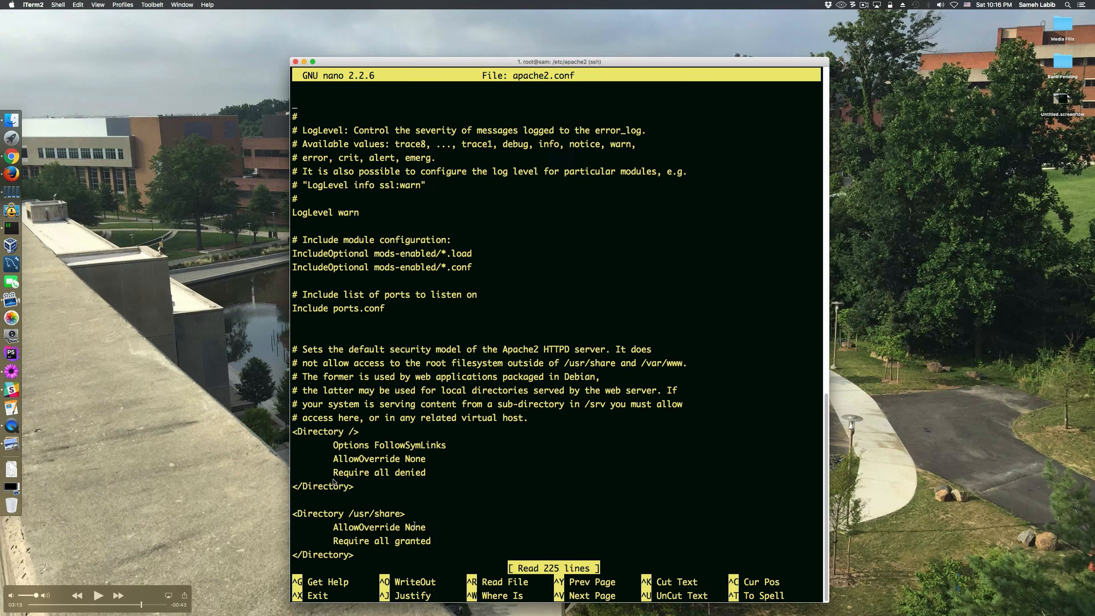
mouse_move(346, 439)
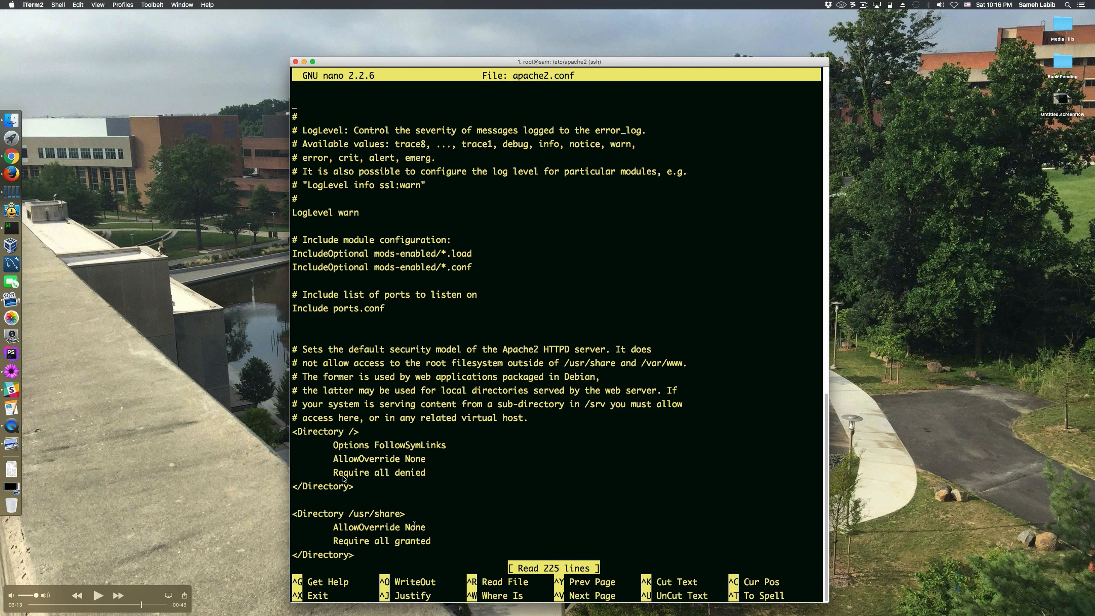
mouse_move(353, 482)
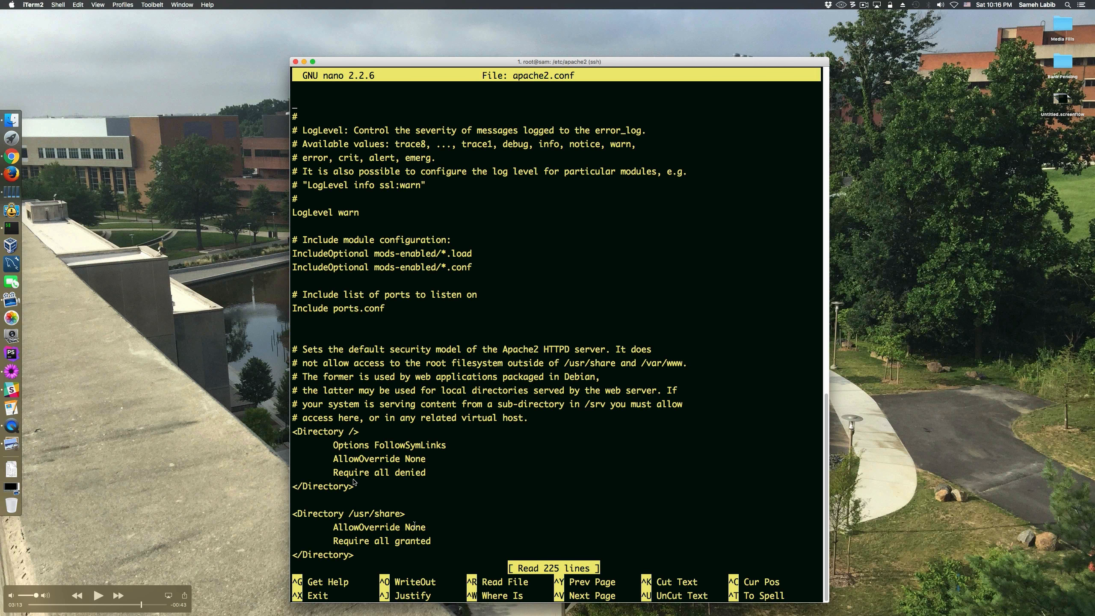
mouse_move(409, 481)
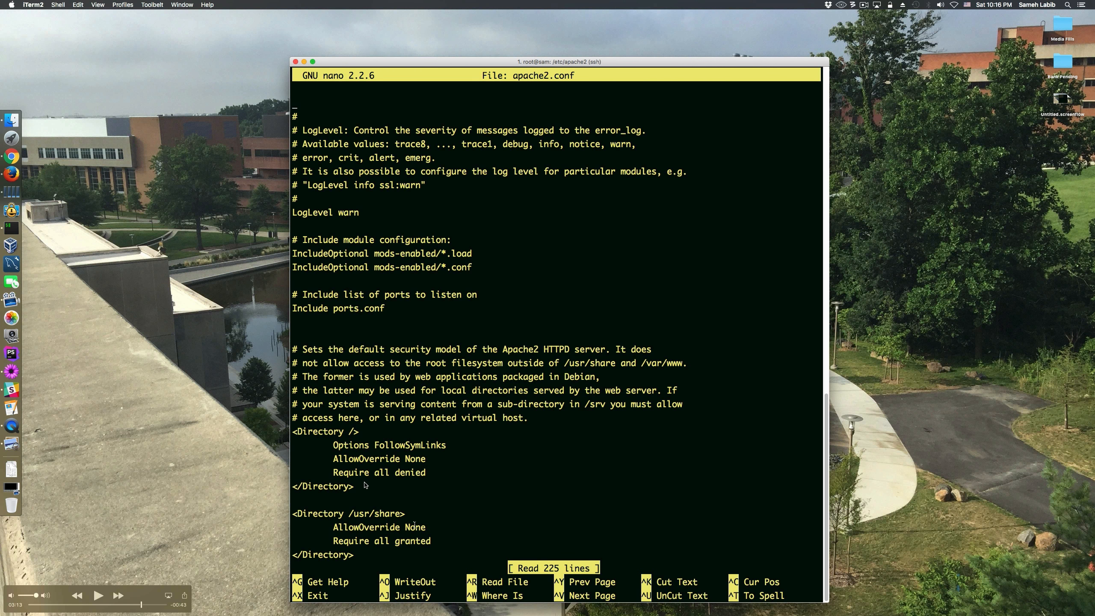
mouse_move(354, 433)
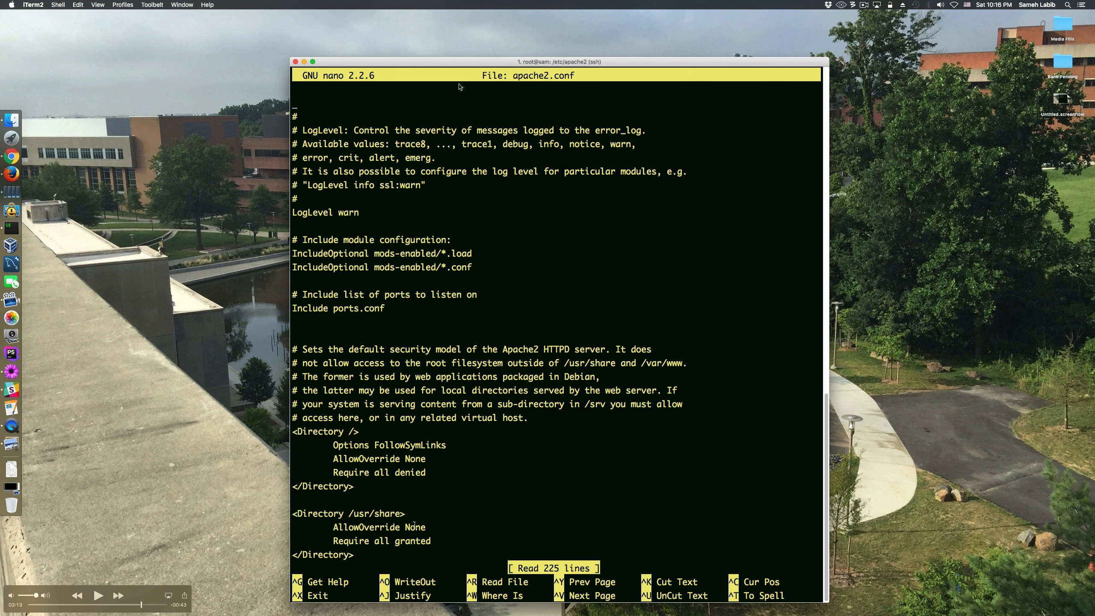
mouse_move(476, 123)
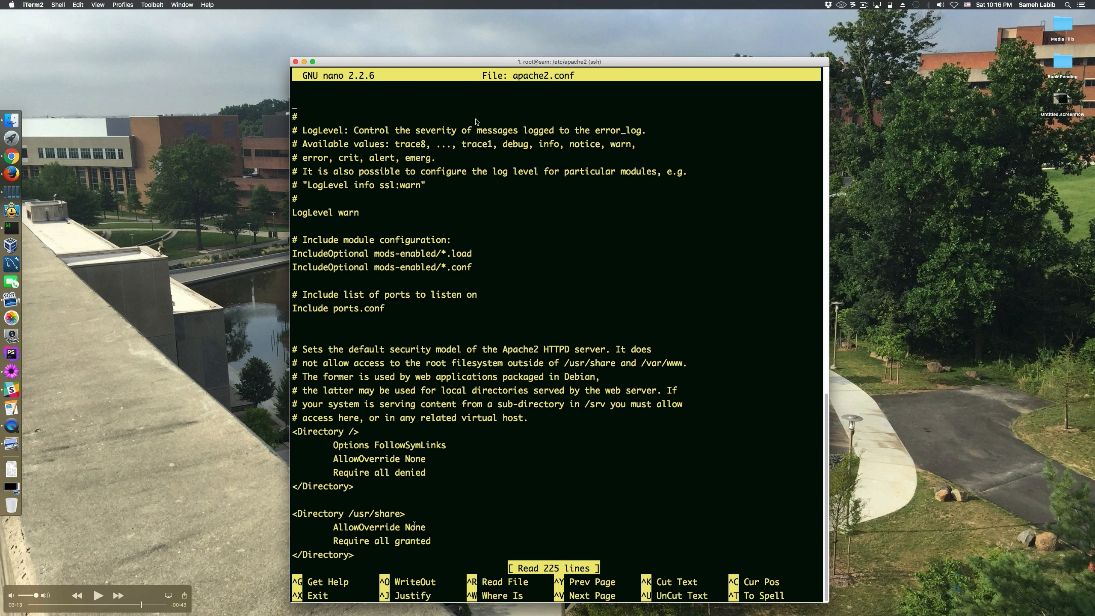
mouse_move(388, 524)
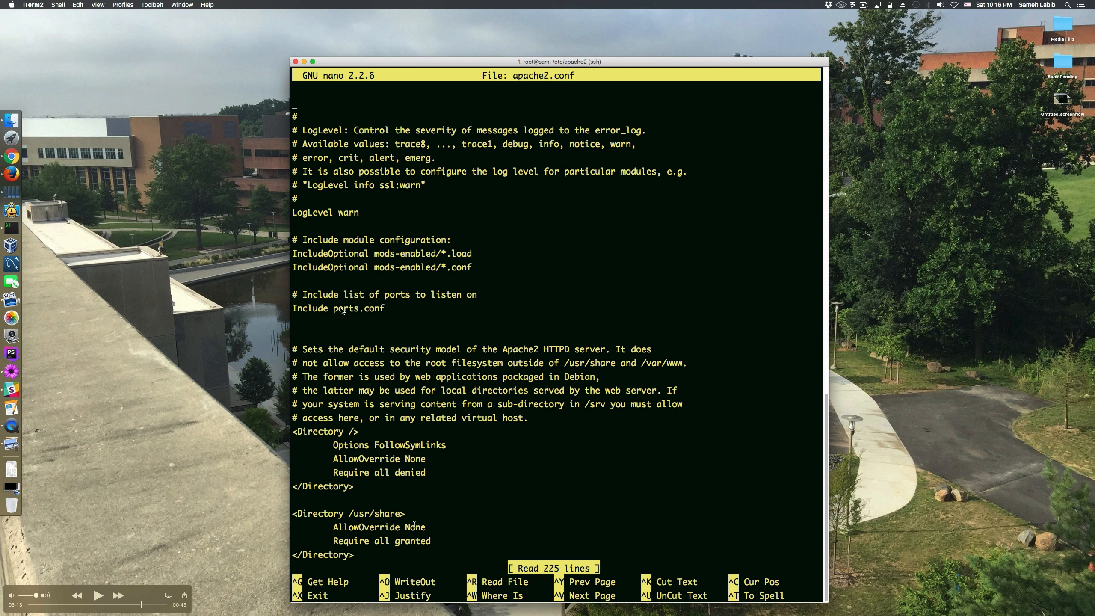
mouse_move(344, 335)
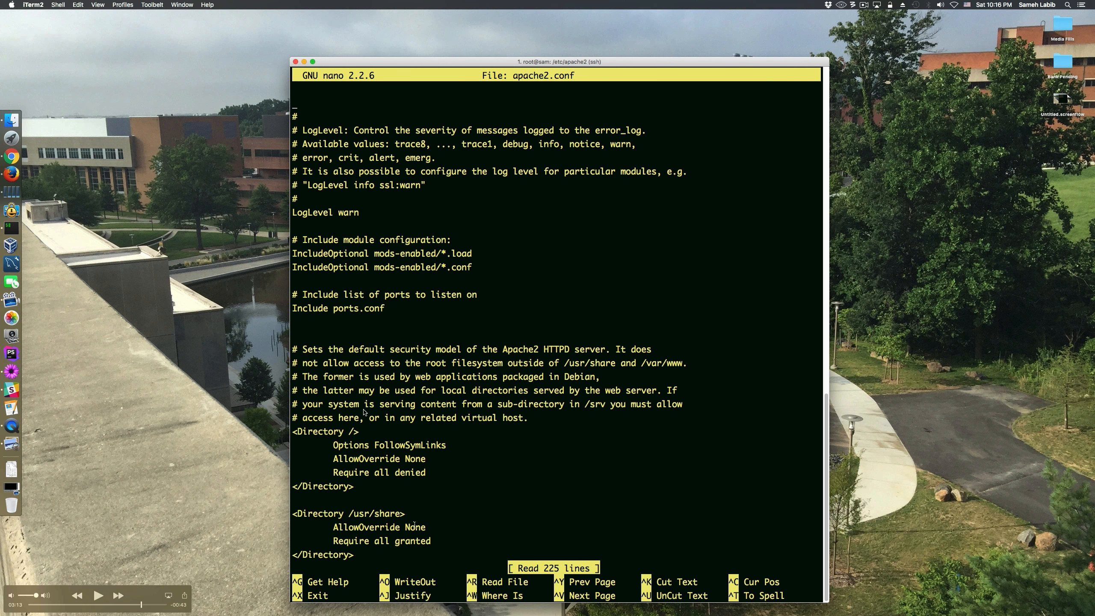
mouse_move(396, 548)
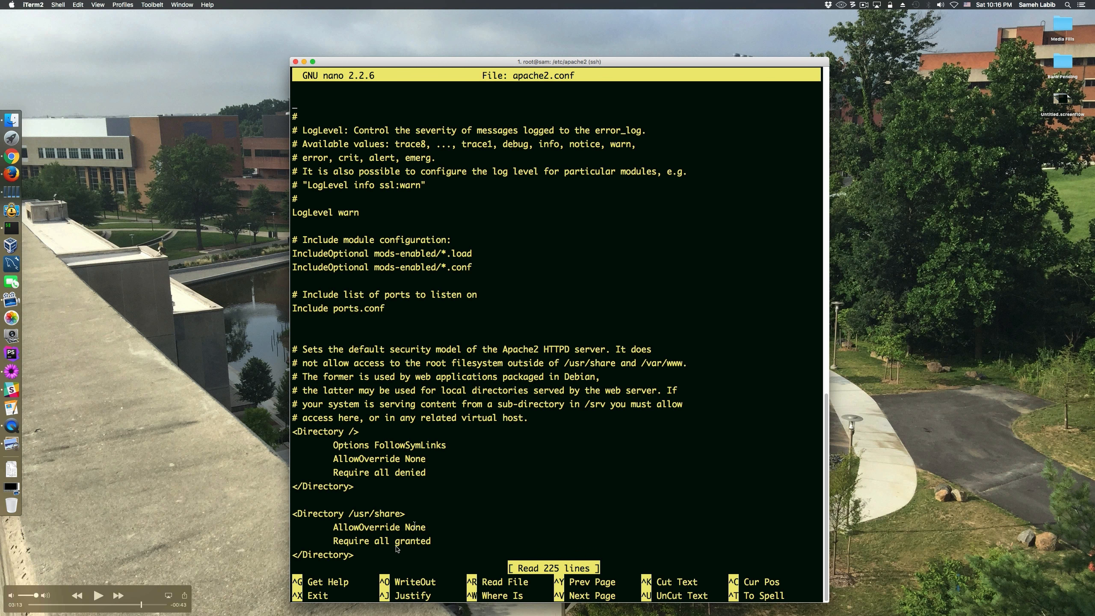
mouse_move(388, 551)
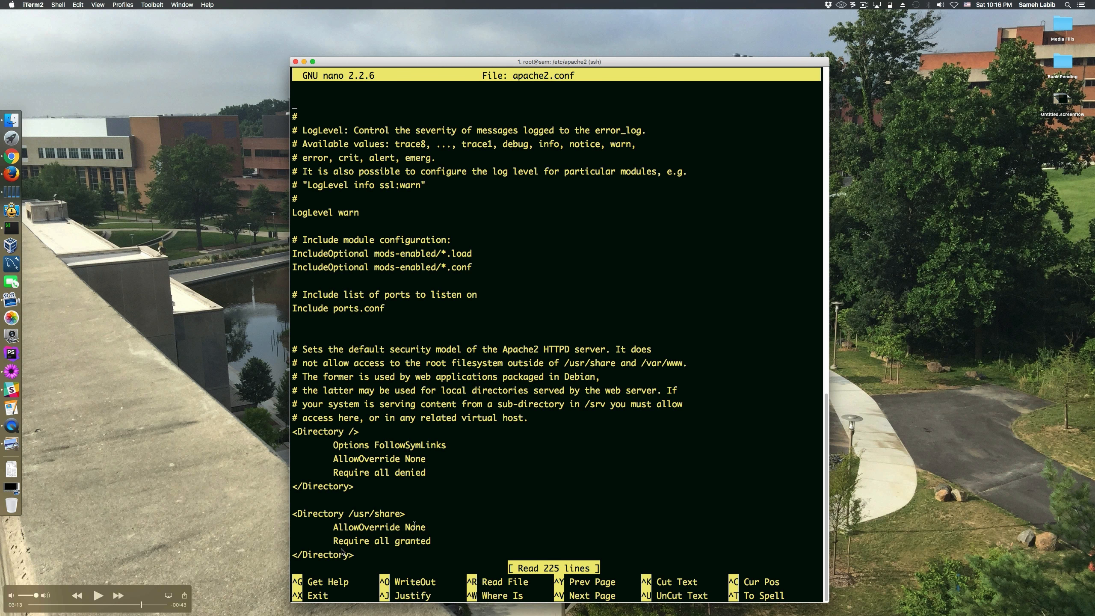
mouse_move(407, 546)
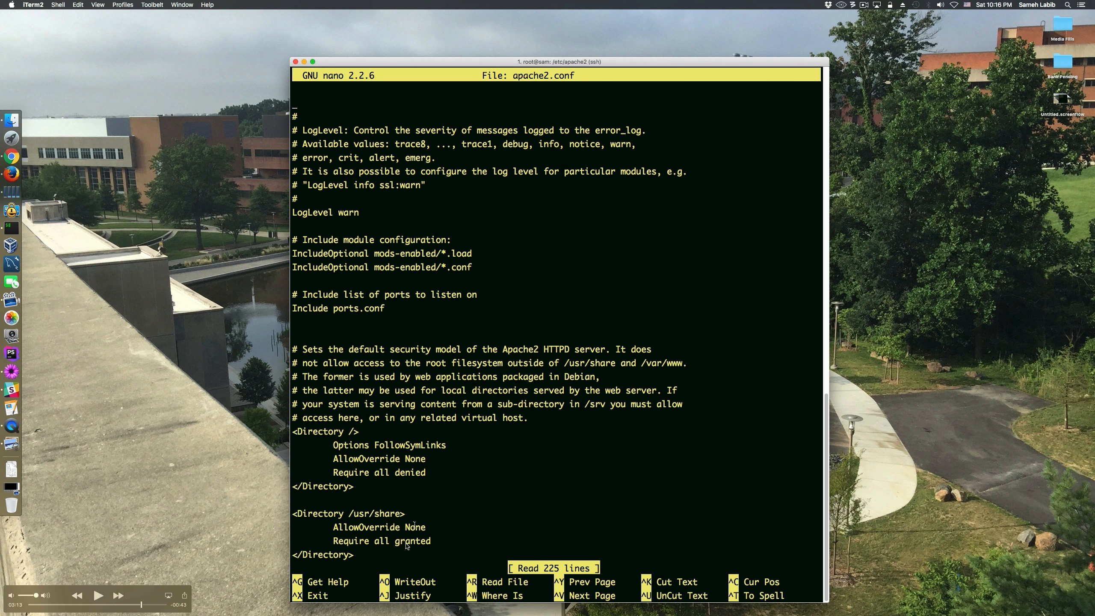
mouse_move(402, 520)
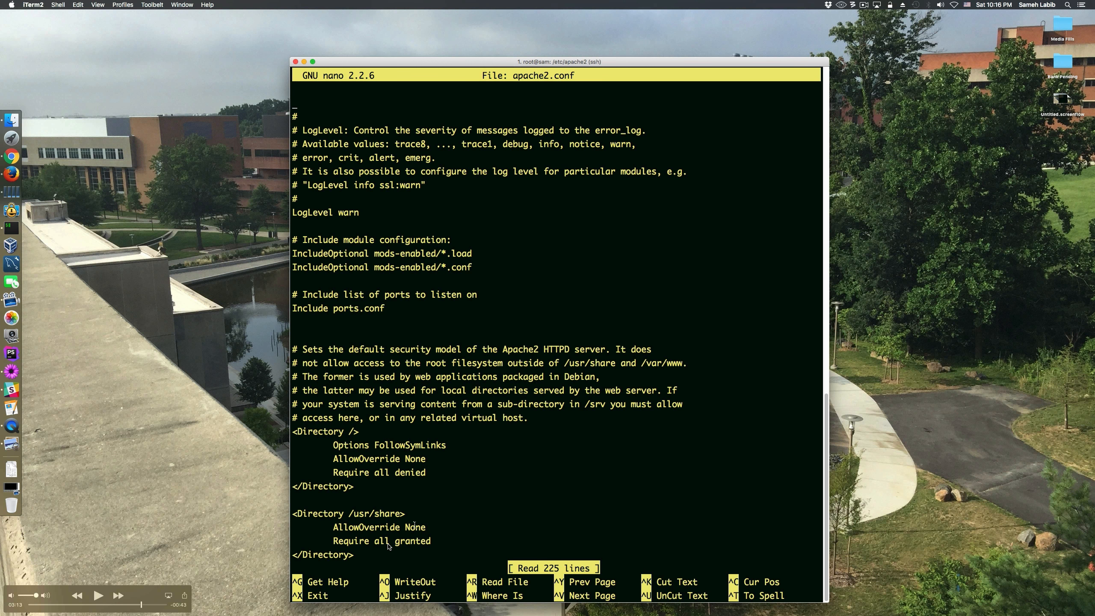
mouse_move(369, 551)
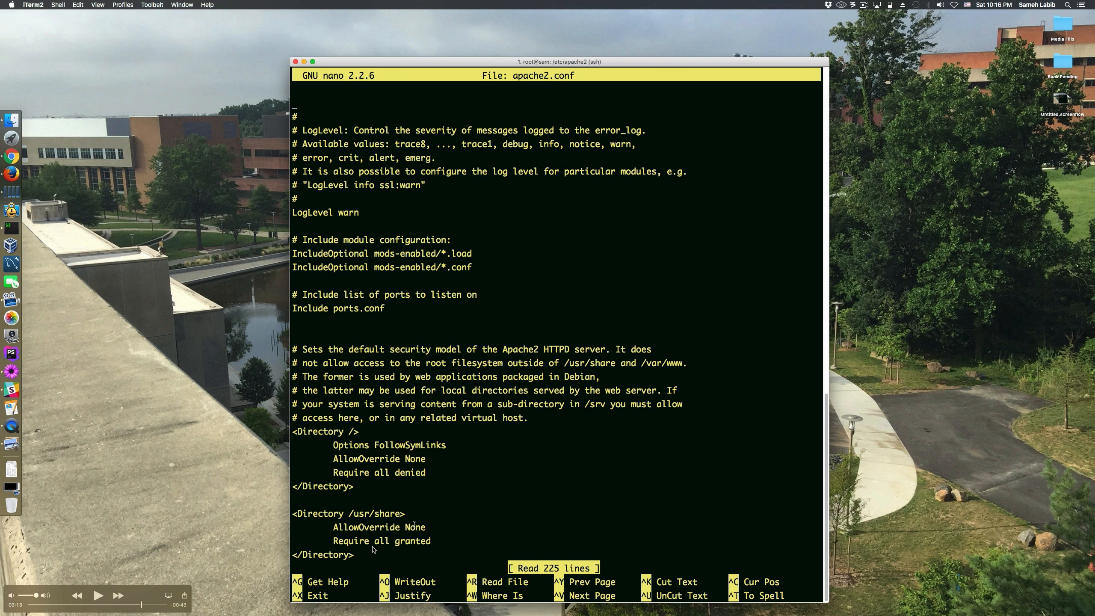
mouse_move(363, 549)
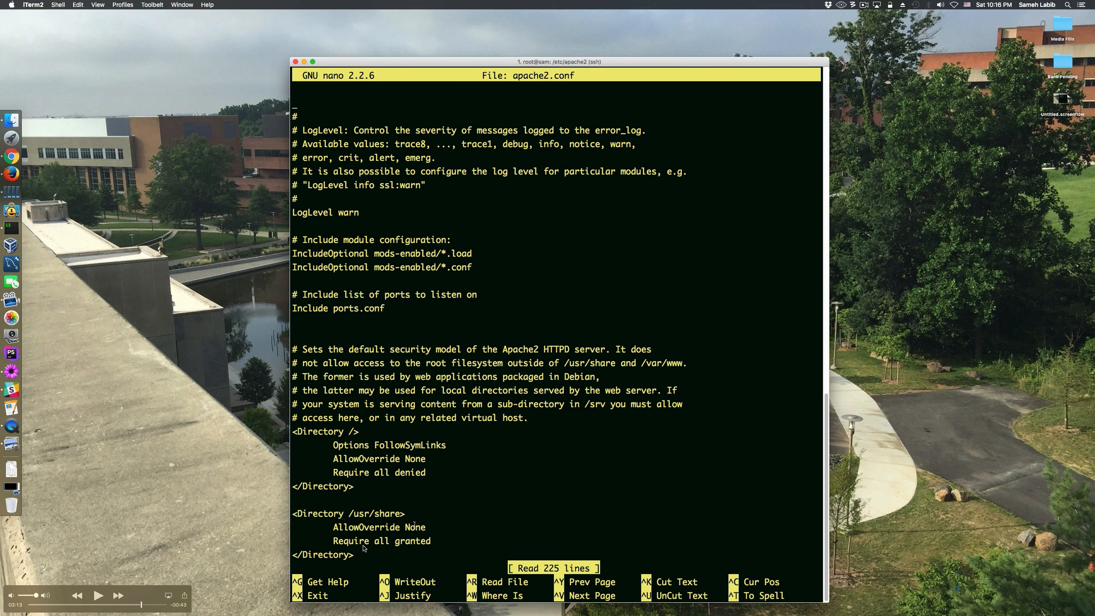
mouse_move(399, 548)
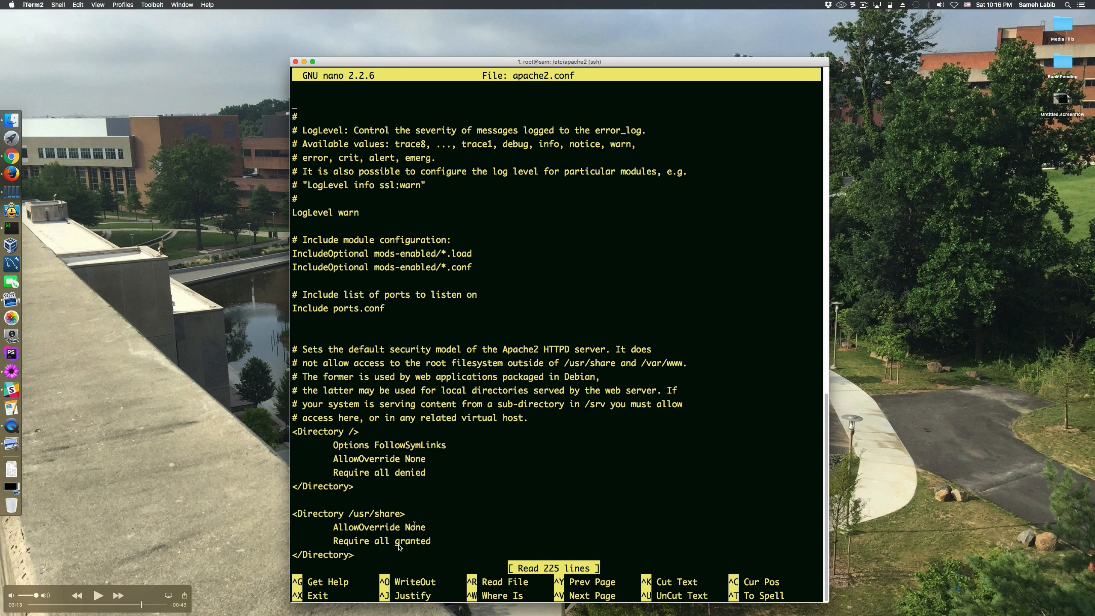
mouse_move(400, 548)
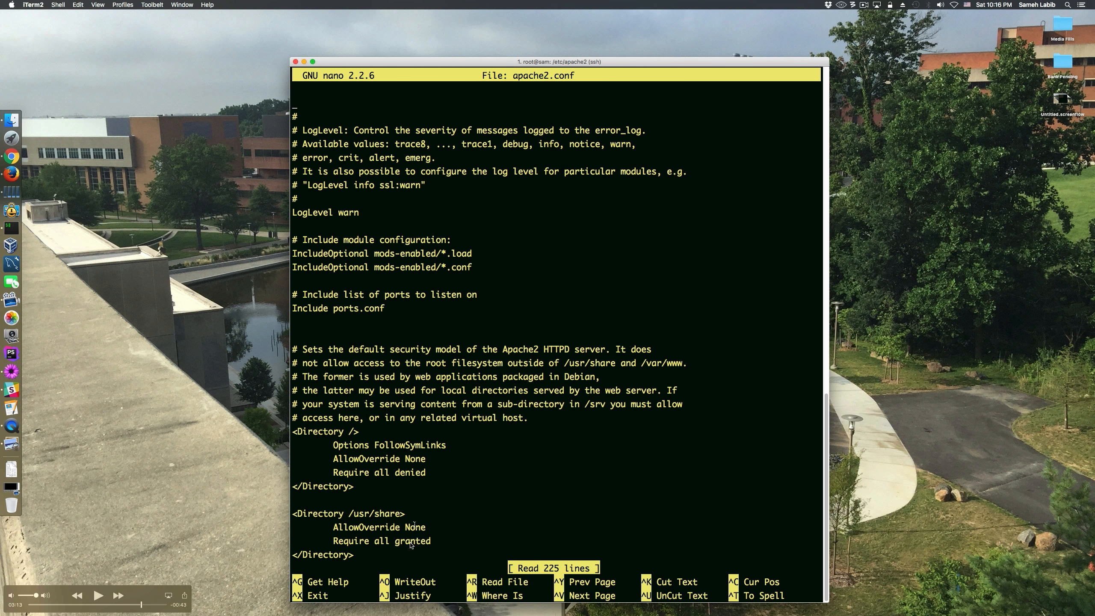